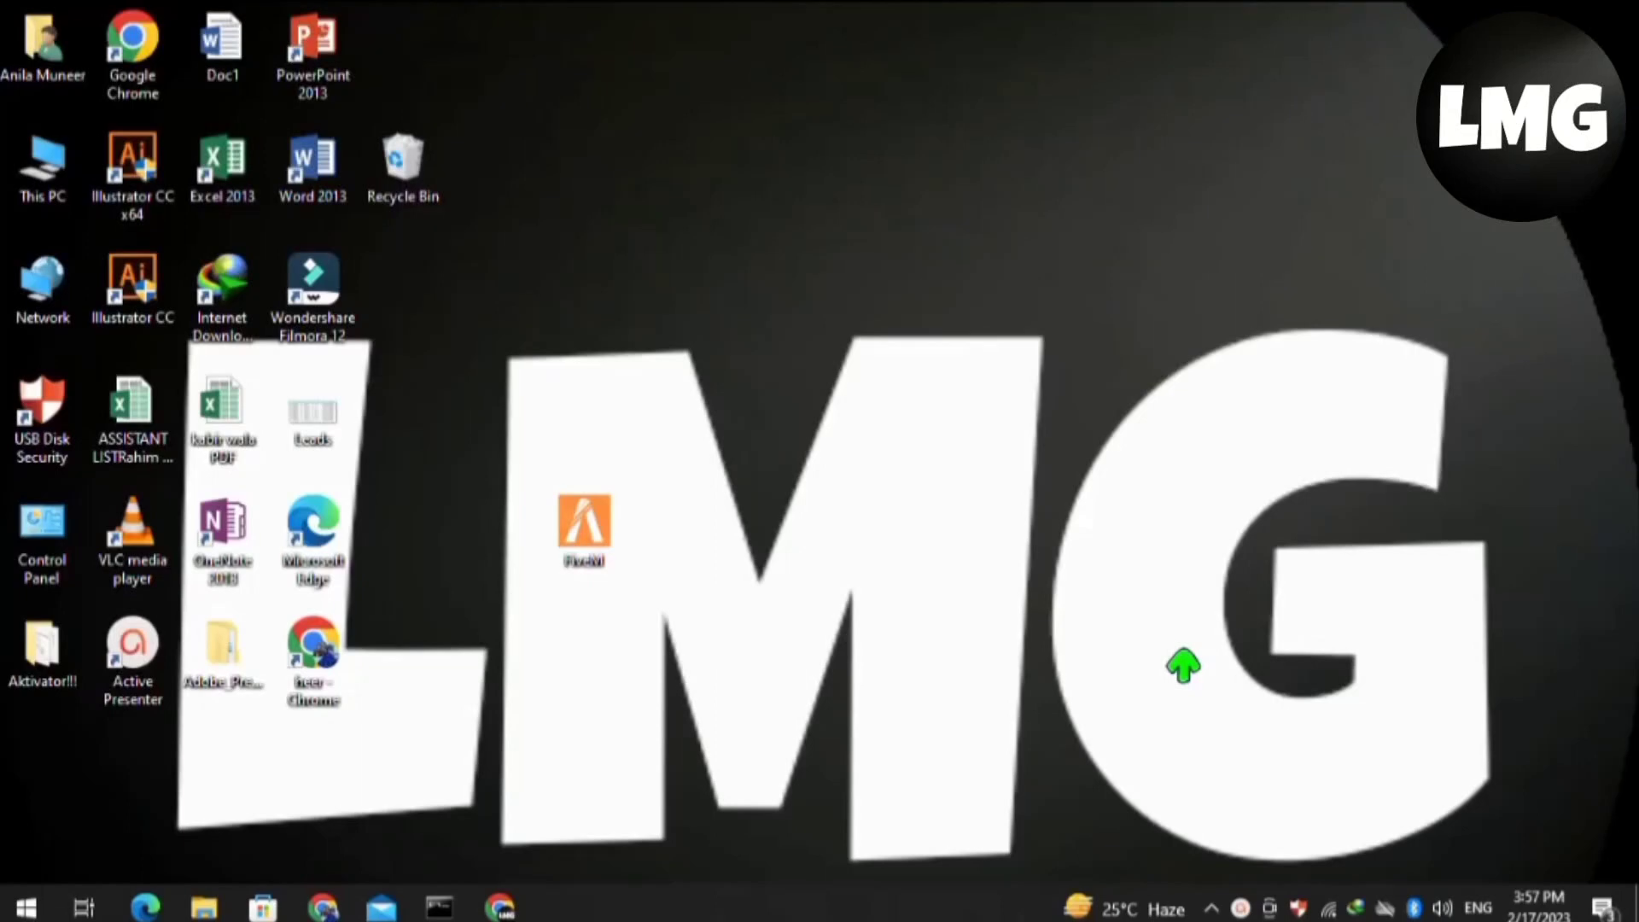
{"action": "mouse_move", "coordinate": [1103, 657]}
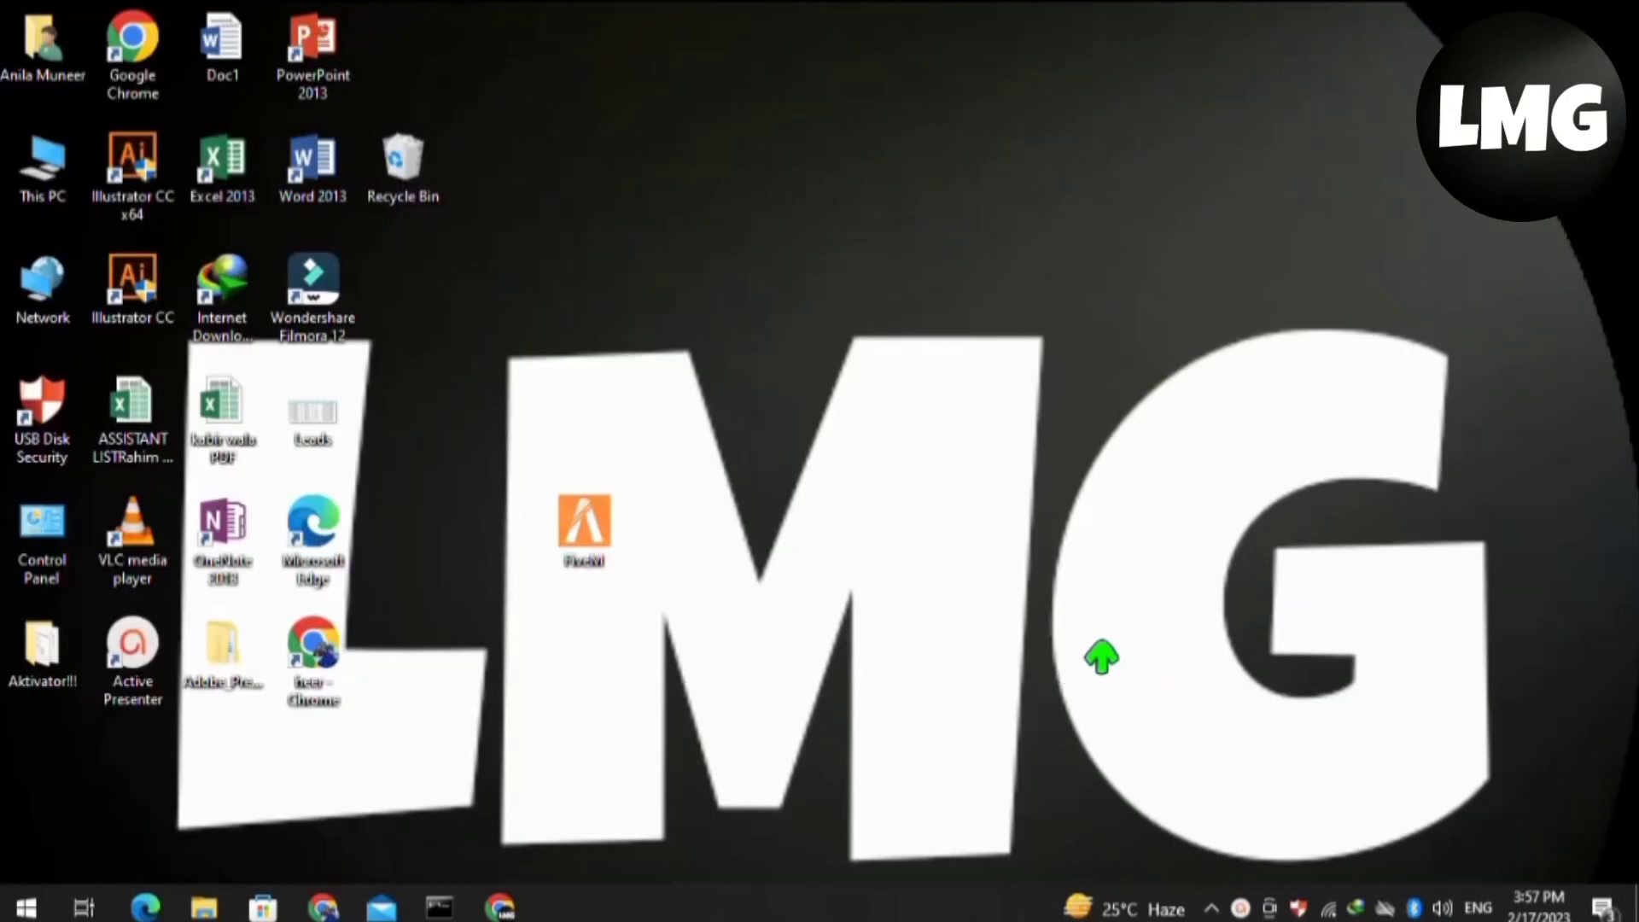
{"action": "mouse_move", "coordinate": [438, 872]}
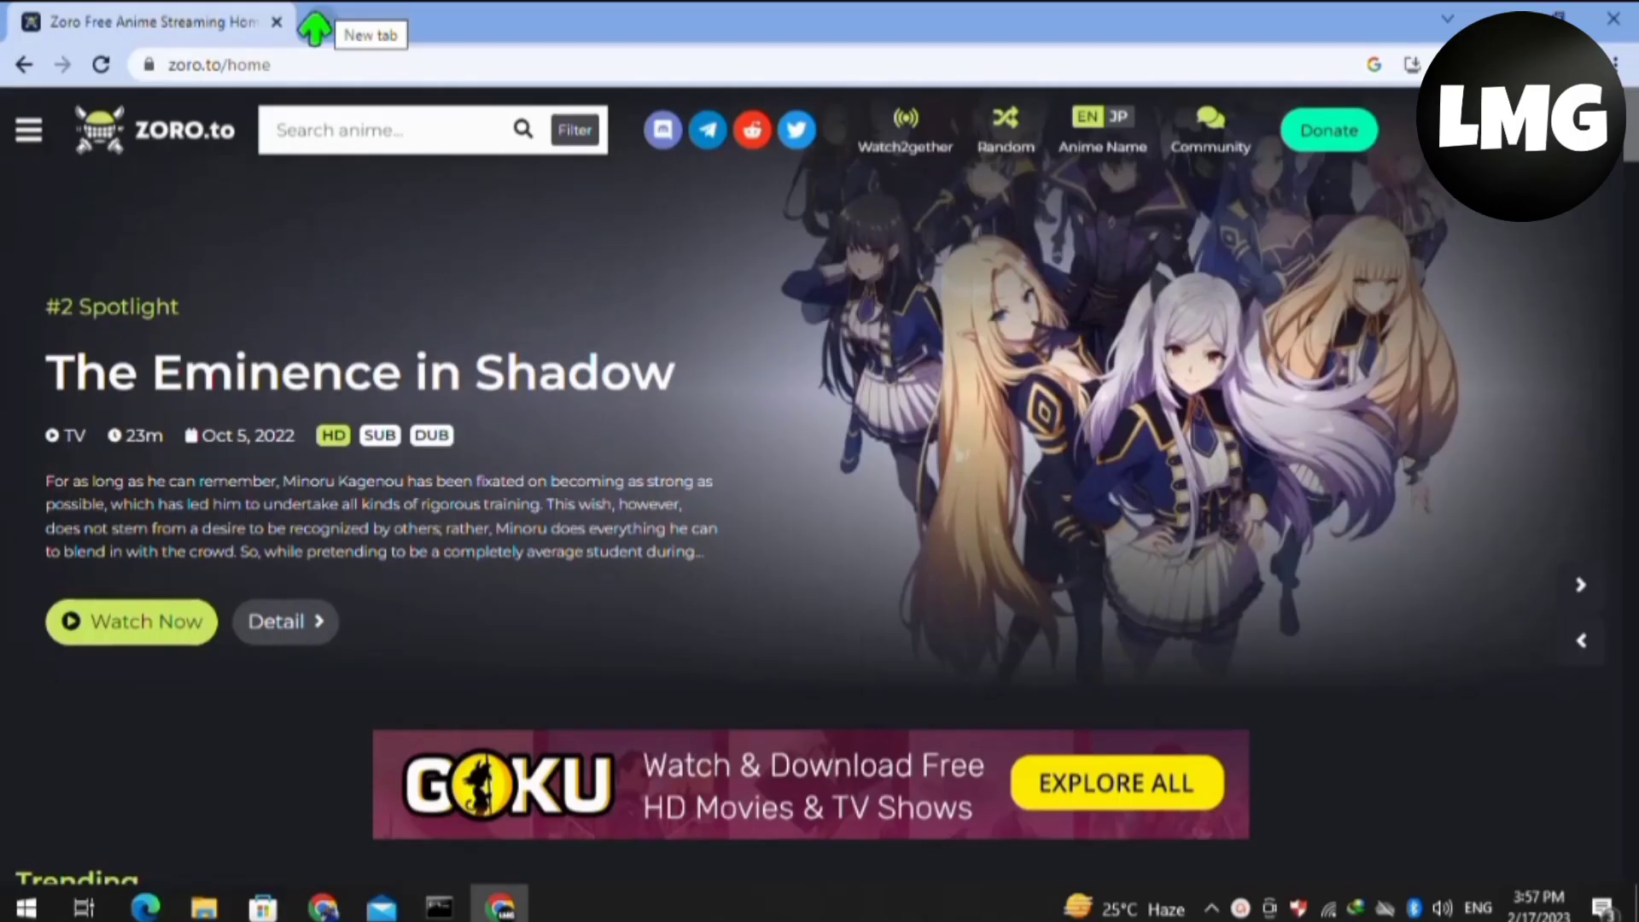
Search Google for 'VPN SERVICE BY VEEPN' in a new tab.
{"action": "type", "text": "VP"}
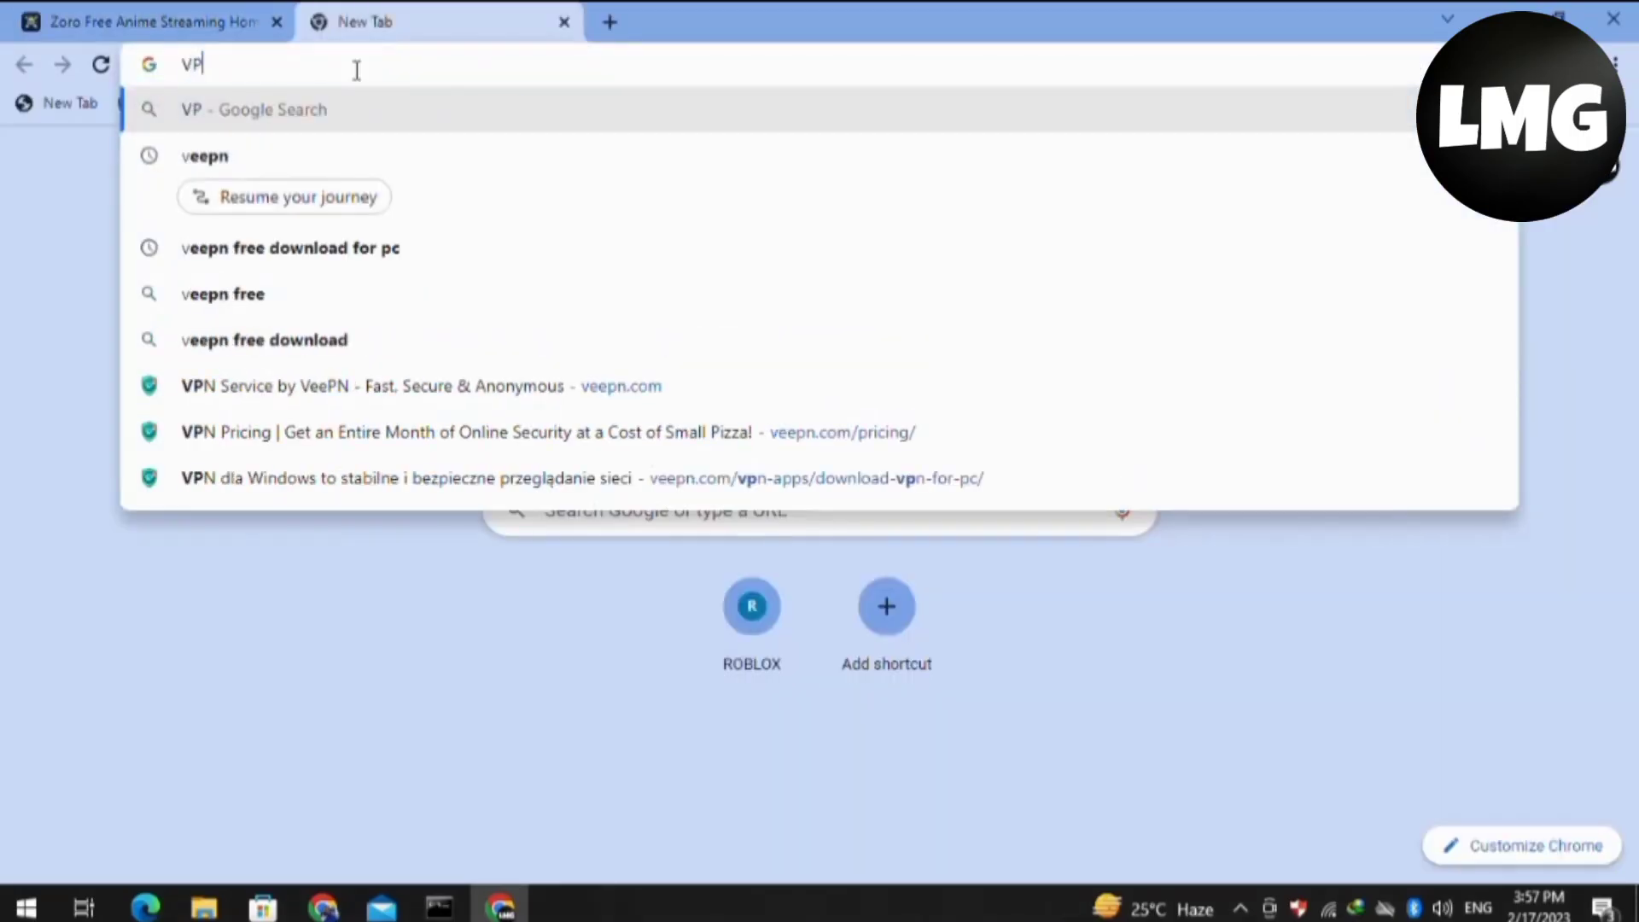
{"action": "type", "text": "N SERVICE BY VEEPN"}
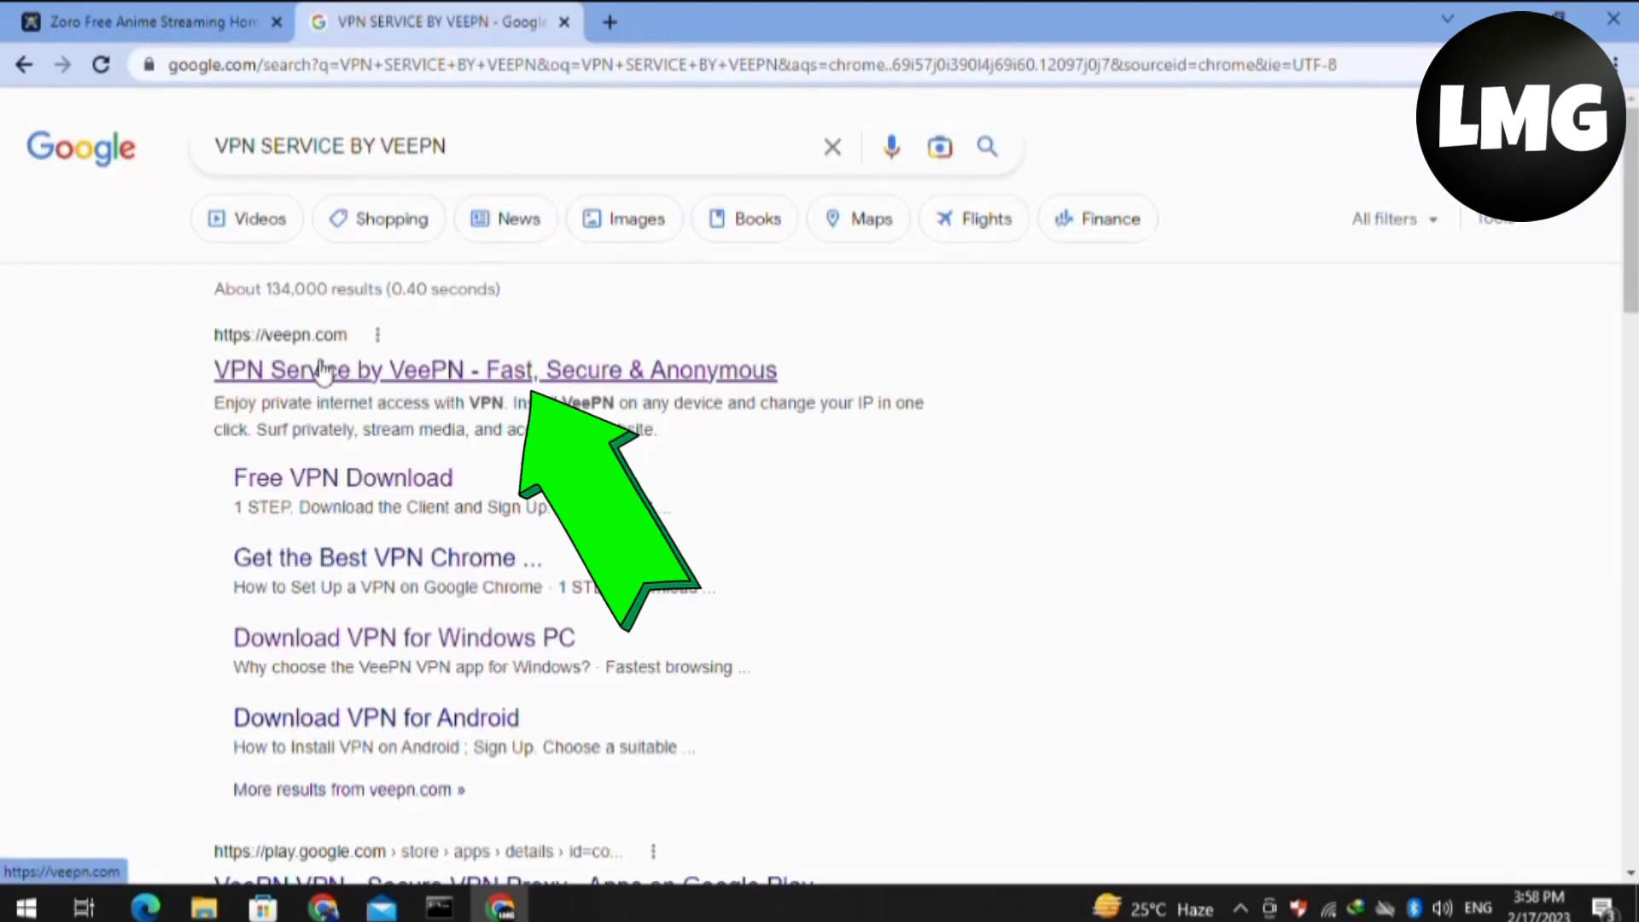
Open the 'VPN Service by VeePN - Fast, Secure & Anonymous' result on veepn.com.
{"action": "left_click", "coordinate": [366, 368]}
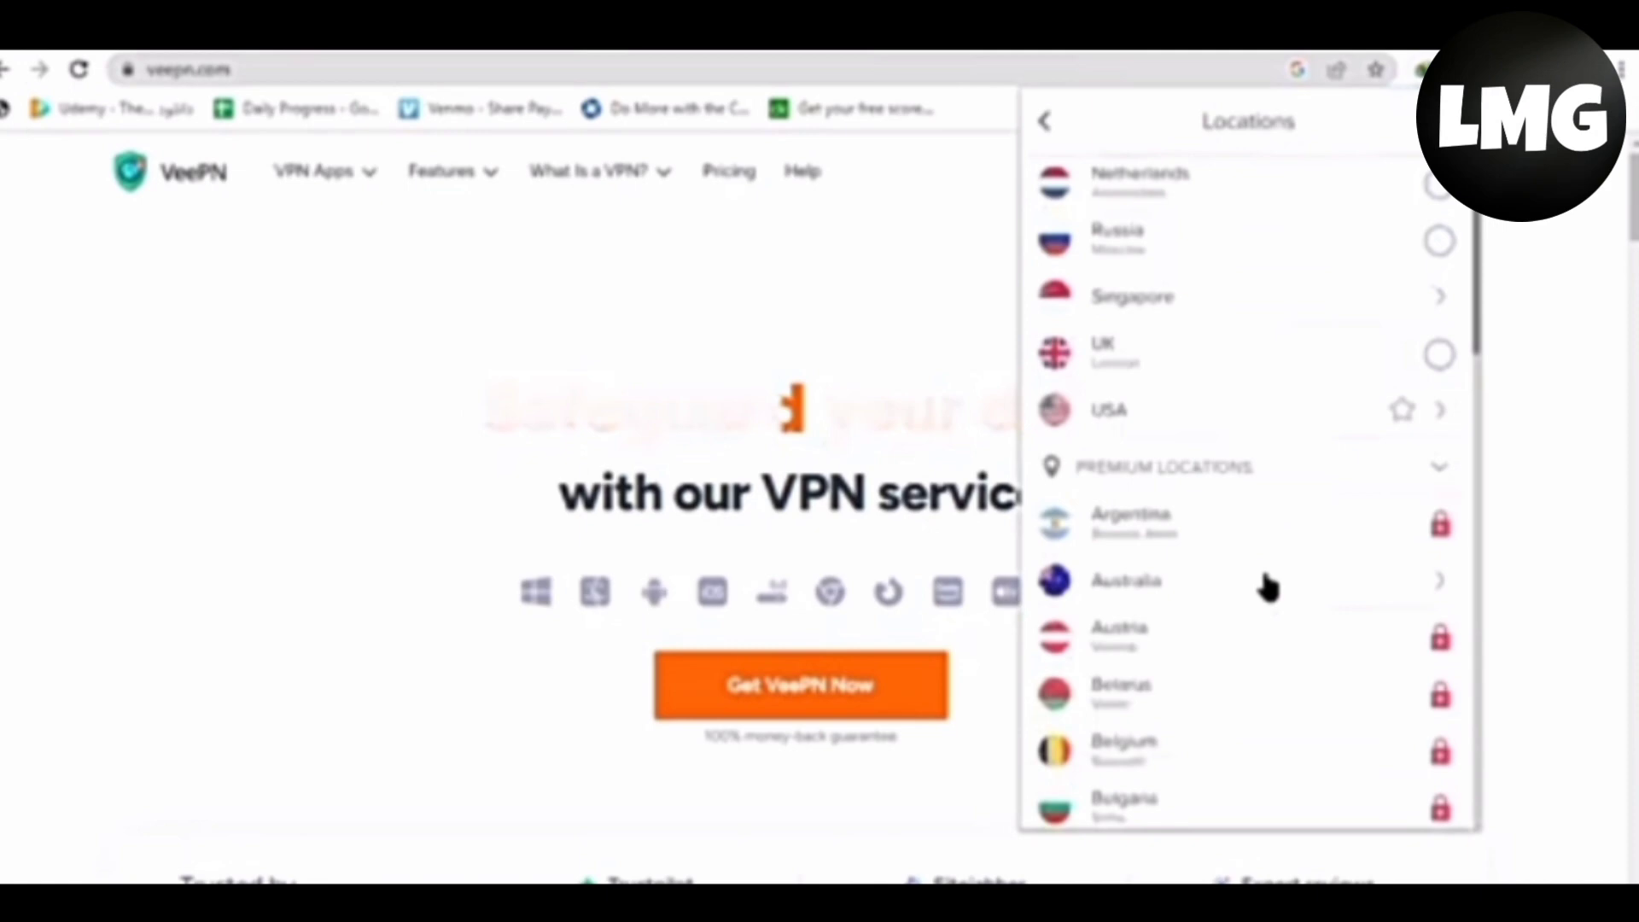
{"action": "scroll", "scroll_direction": "down", "scroll_amount": 3}
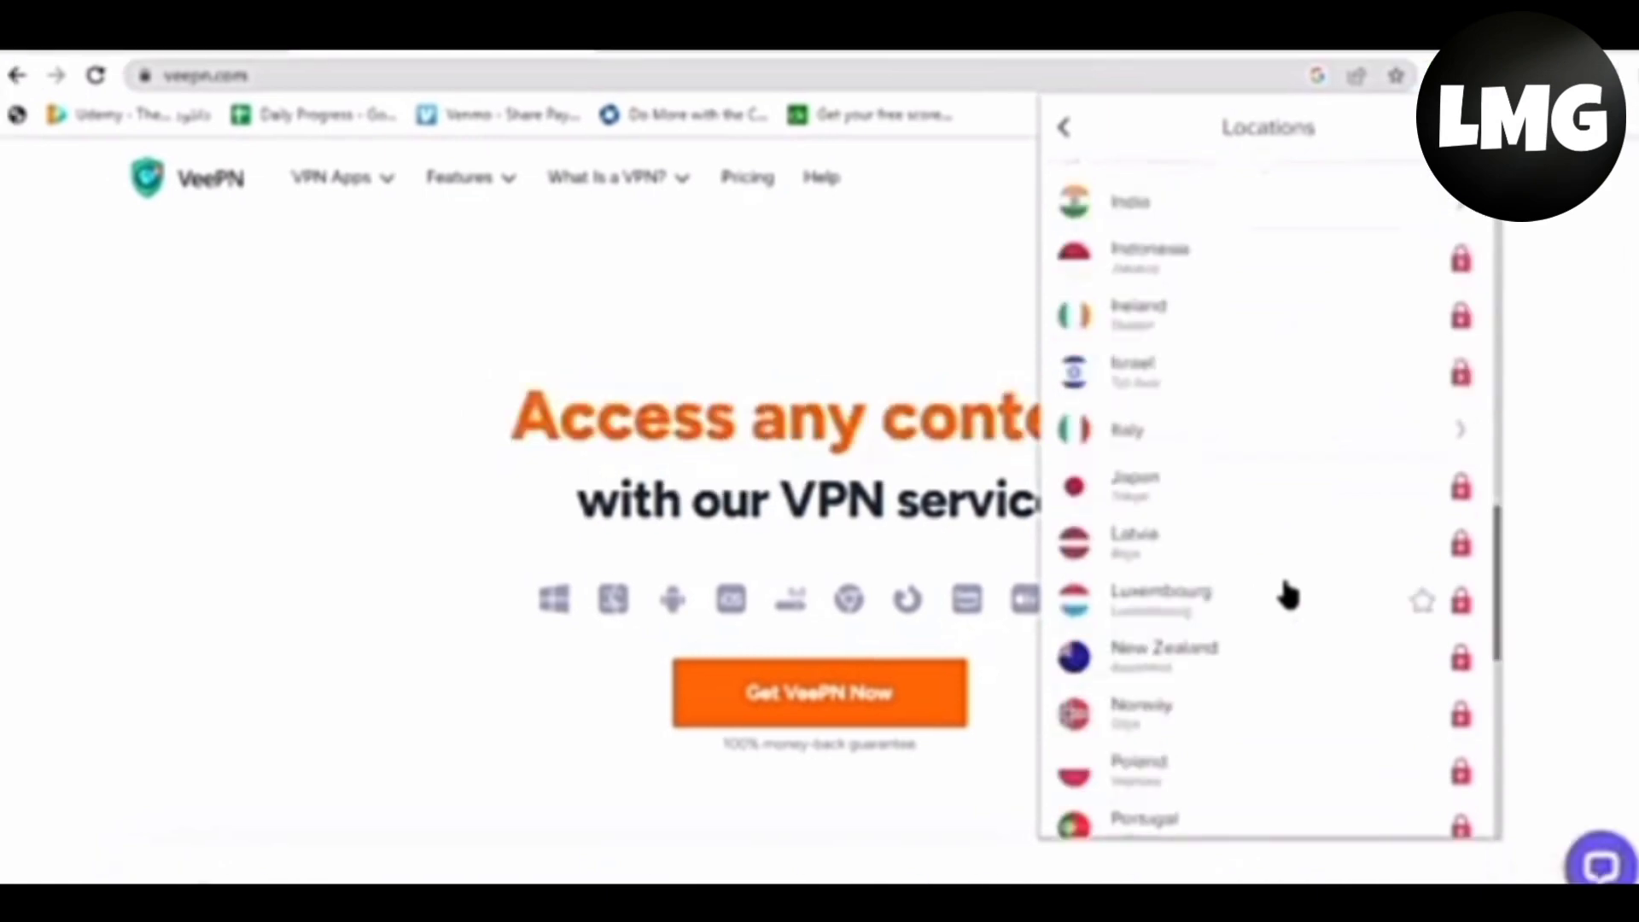